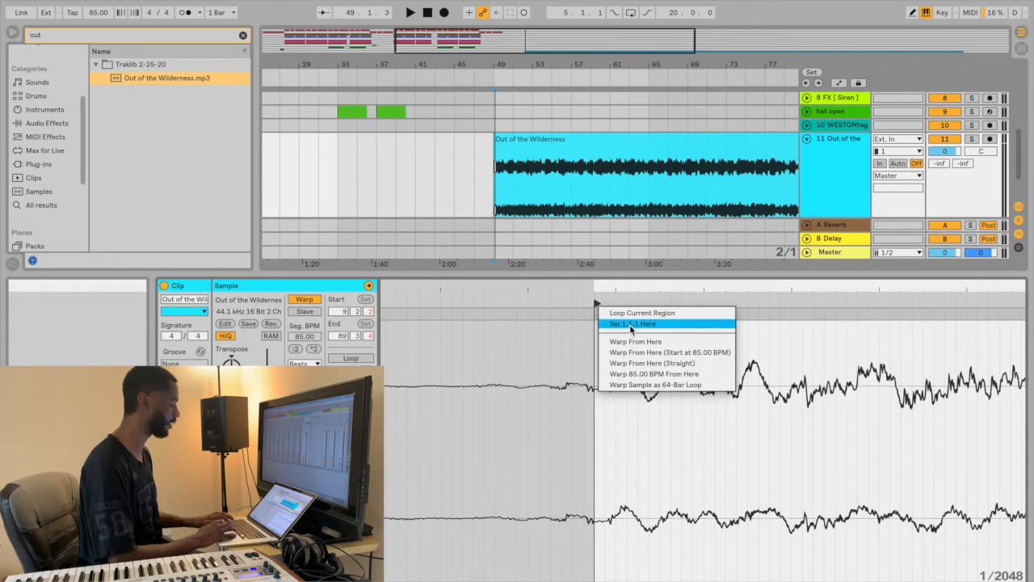
{"action": "mouse_move", "coordinate": [653, 363]}
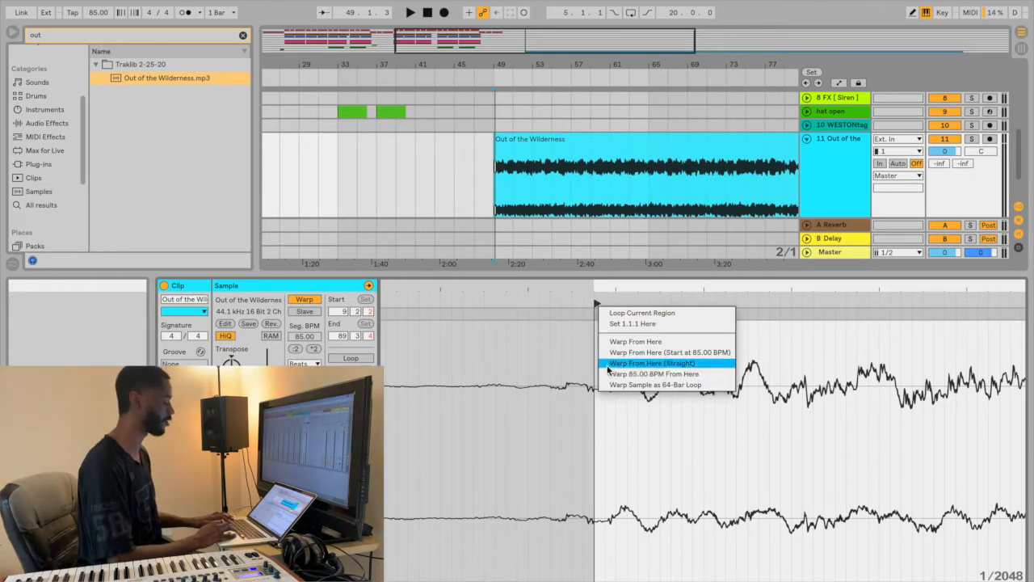
Warp 'Out of the Wilderness' straight from its start marker at a steady 85 BPM
{"action": "left_click", "coordinate": [653, 363]}
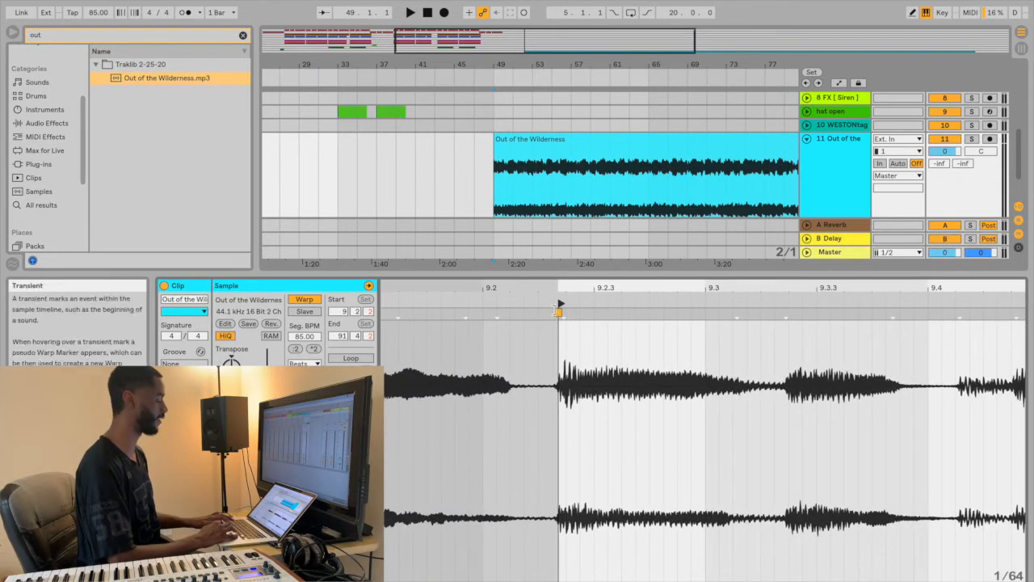
{"action": "mouse_move", "coordinate": [604, 289]}
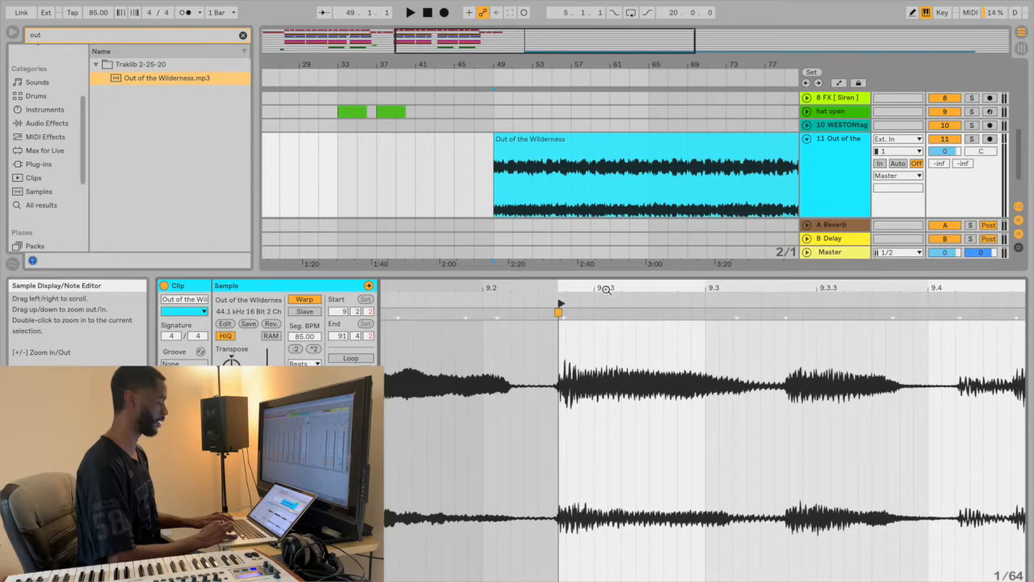